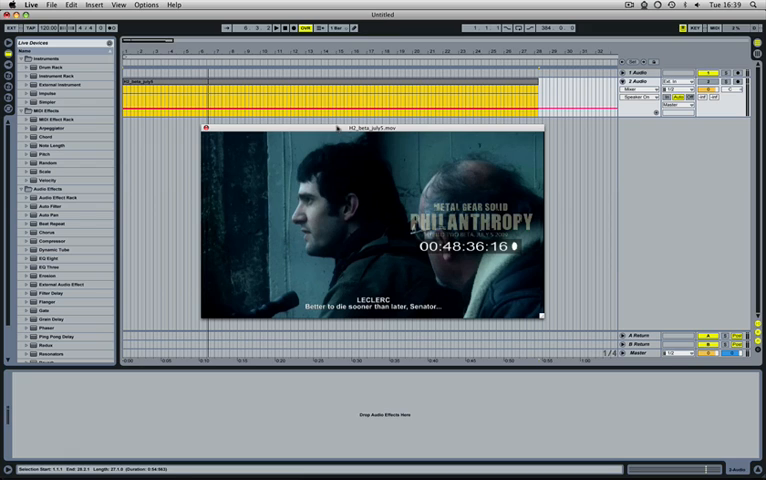
pyautogui.moveTo(182, 124)
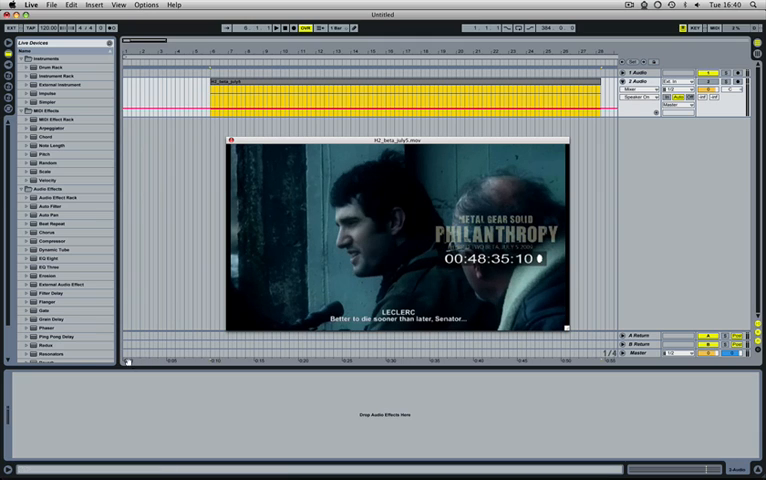
pyautogui.moveTo(136, 388)
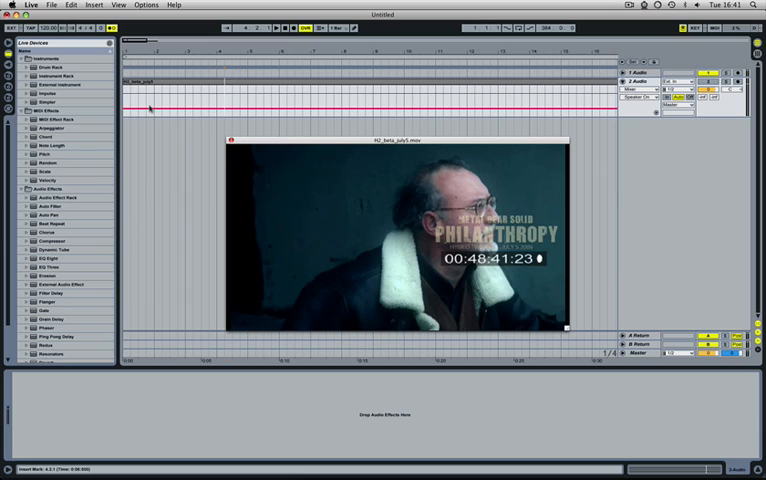
pyautogui.moveTo(154, 100)
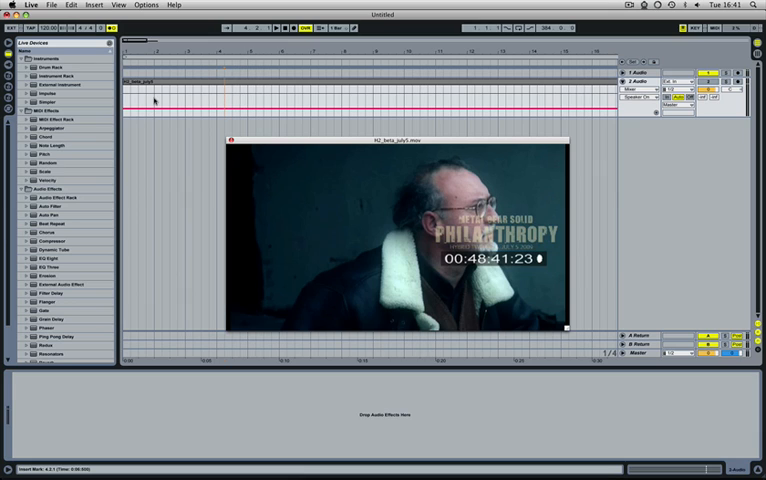
# Bring up the locator lane's context menu at the bar 4.2 scene change
pyautogui.rightClick(155, 100)
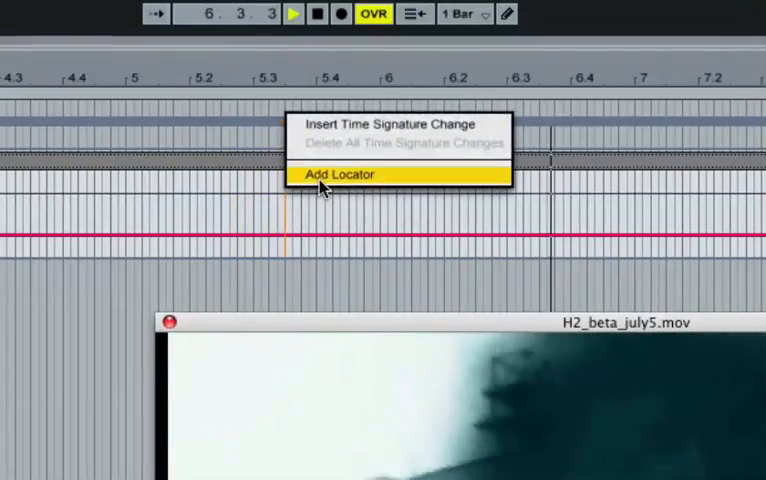
# Add a locator at the scene change just past bar 5.3
pyautogui.click(341, 174)
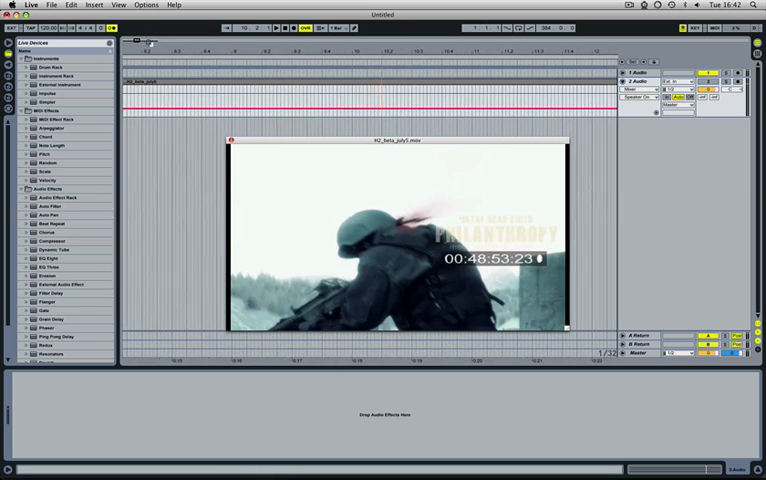
# Set the insert marker at bar 10.1.4 and bring up the Add Locator menu there
pyautogui.click(380, 103)
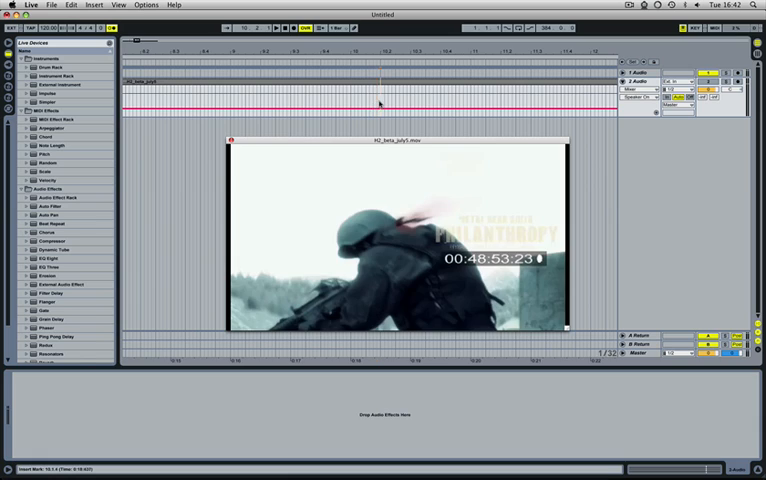
pyautogui.rightClick(380, 105)
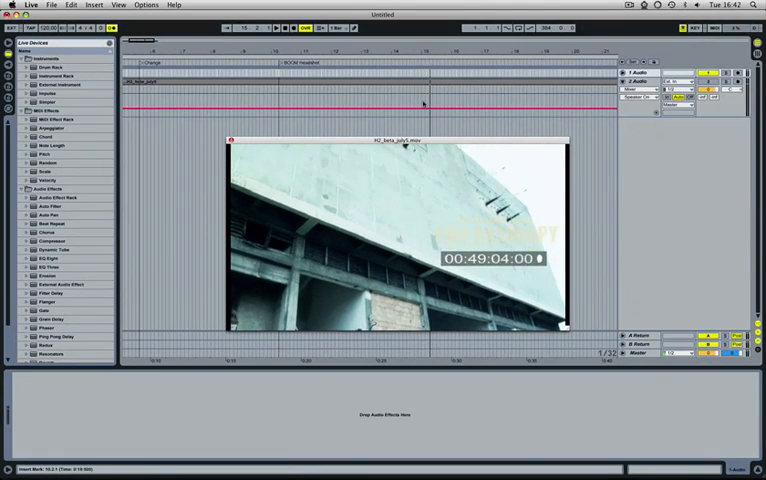
# Set the insert marker near bar 15 and bring up the locator menu
pyautogui.click(410, 100)
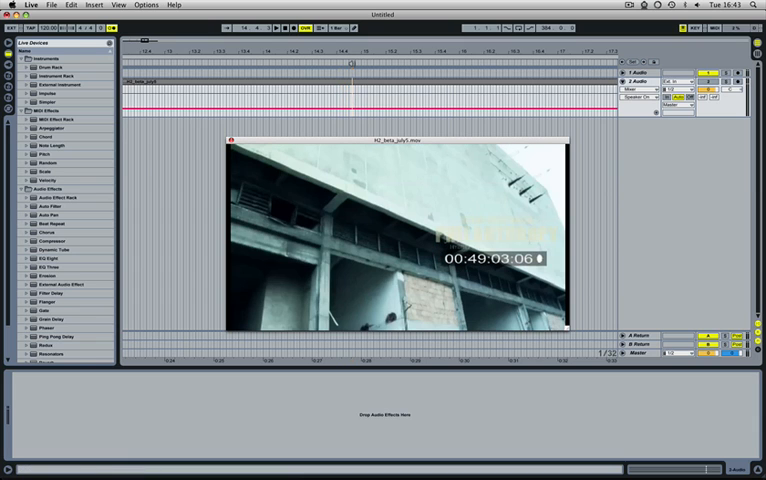
pyautogui.rightClick(360, 68)
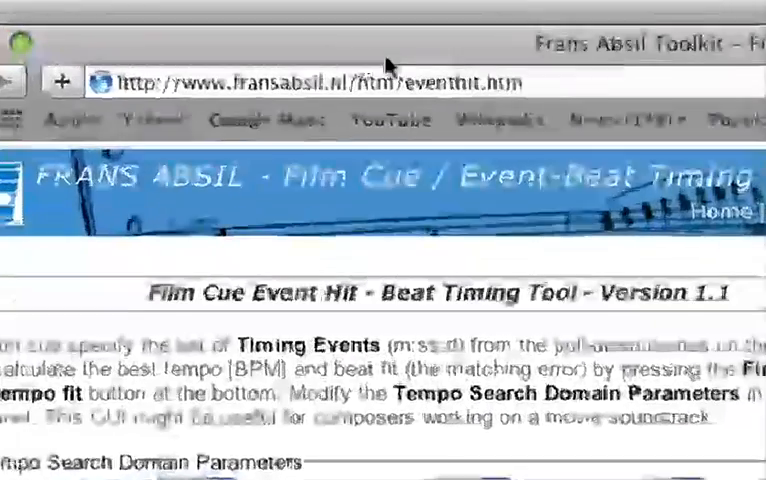
# Set minutes, seconds and tenths for the first timing event, 0:09:2
pyautogui.scroll(-3)
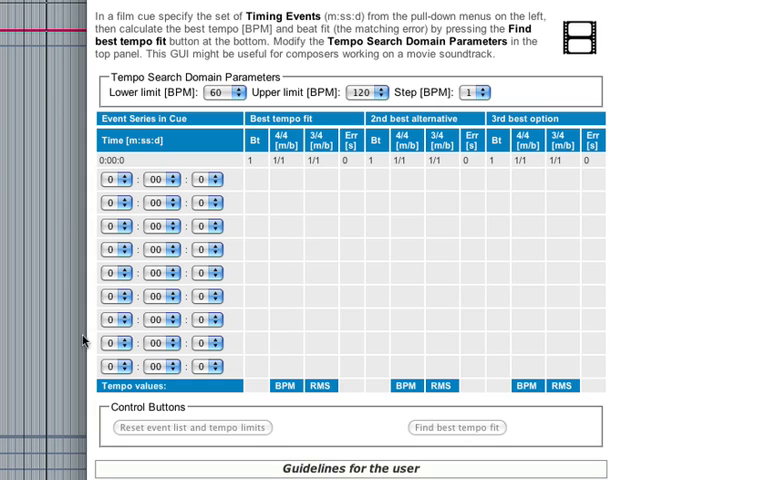
pyautogui.moveTo(153, 250)
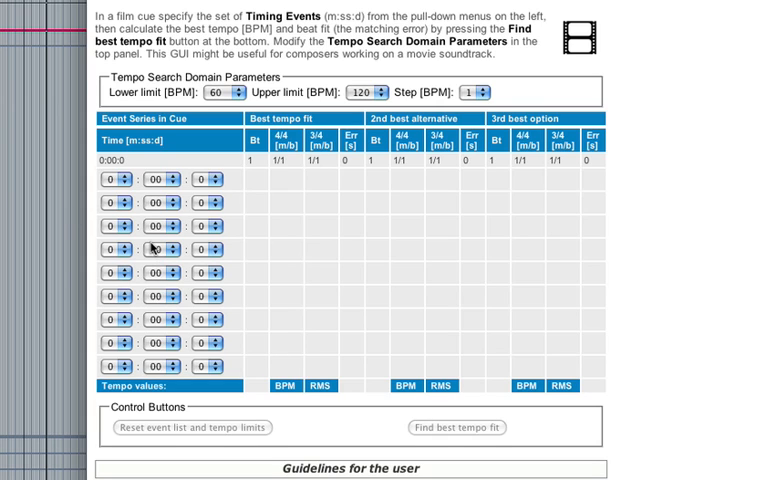
pyautogui.click(112, 178)
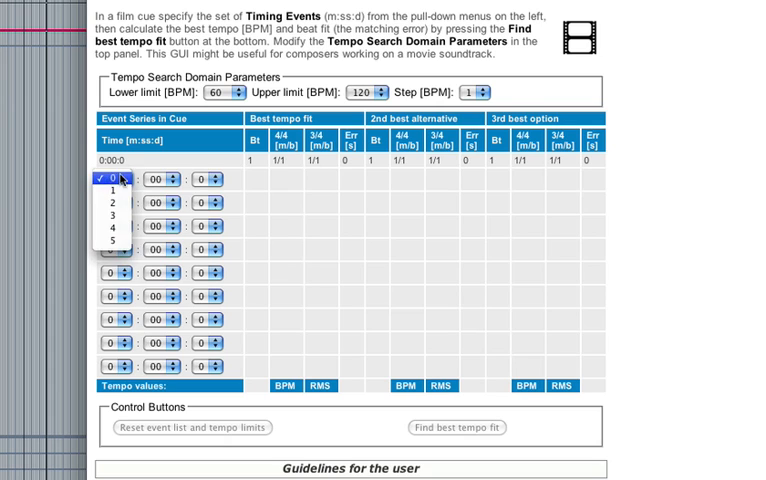
pyautogui.click(155, 178)
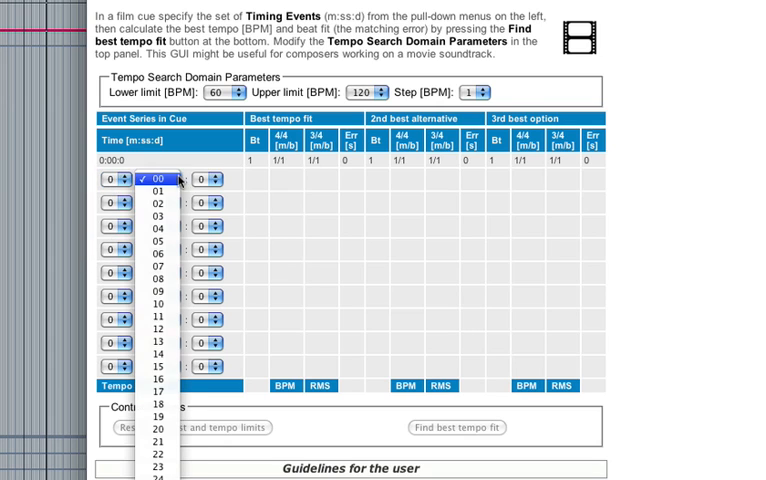
pyautogui.click(158, 178)
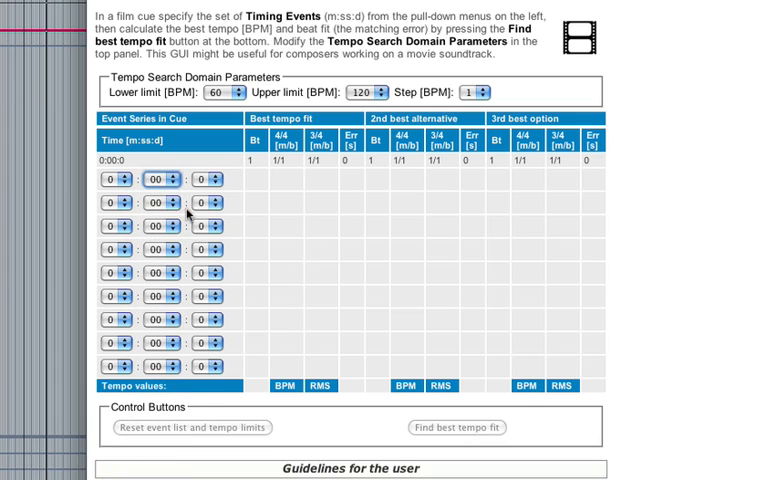
pyautogui.click(160, 178)
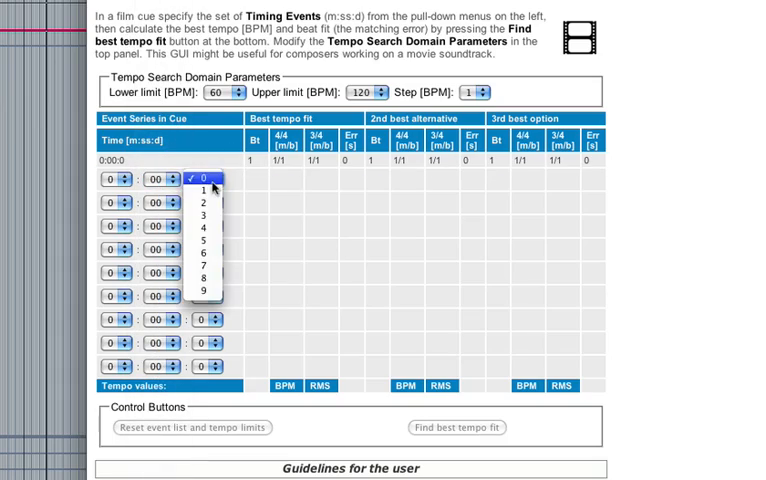
pyautogui.click(203, 176)
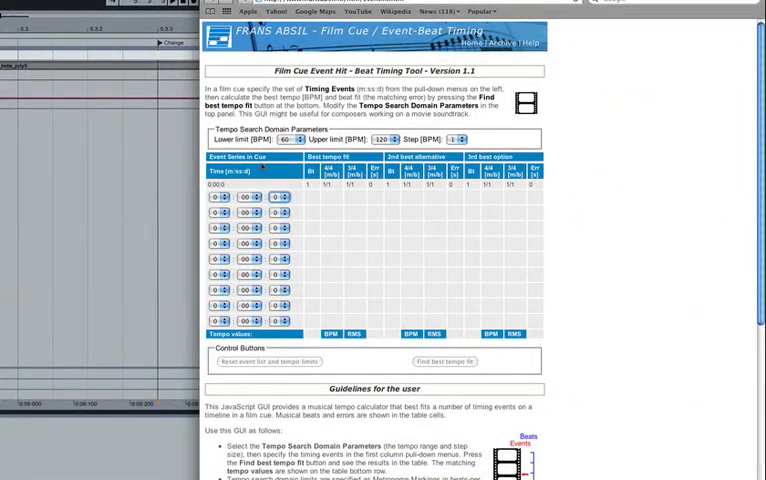
# Pick seconds and tenths for the remaining events, 0:18:5 and 0:27:8
pyautogui.click(247, 196)
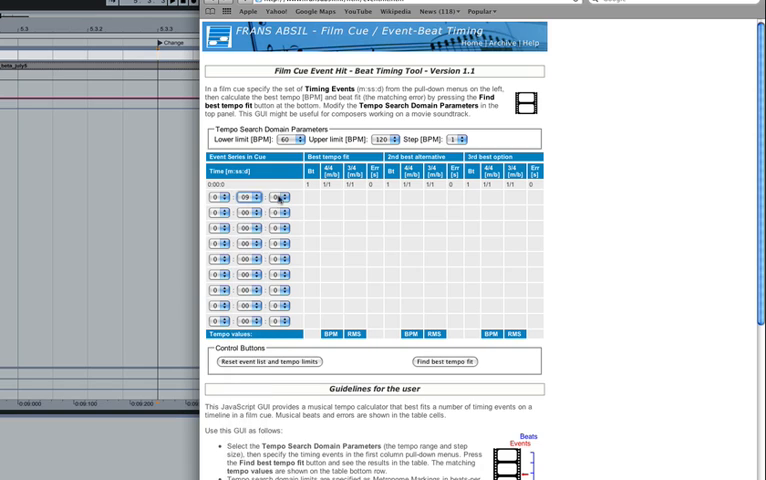
pyautogui.click(277, 196)
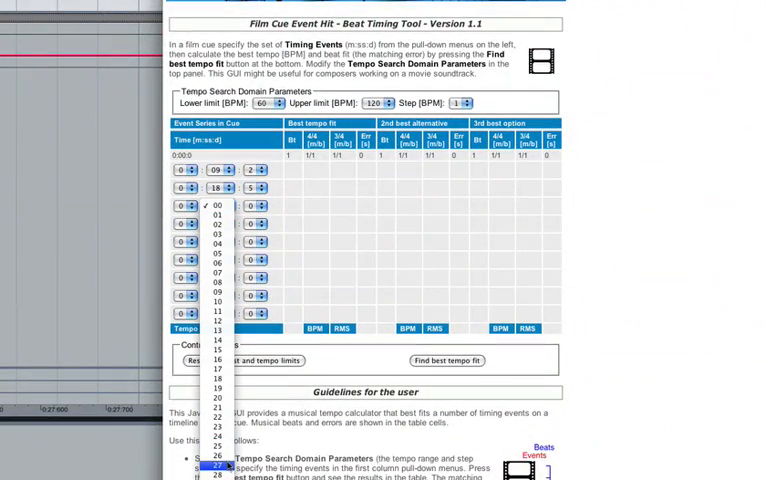
pyautogui.click(213, 466)
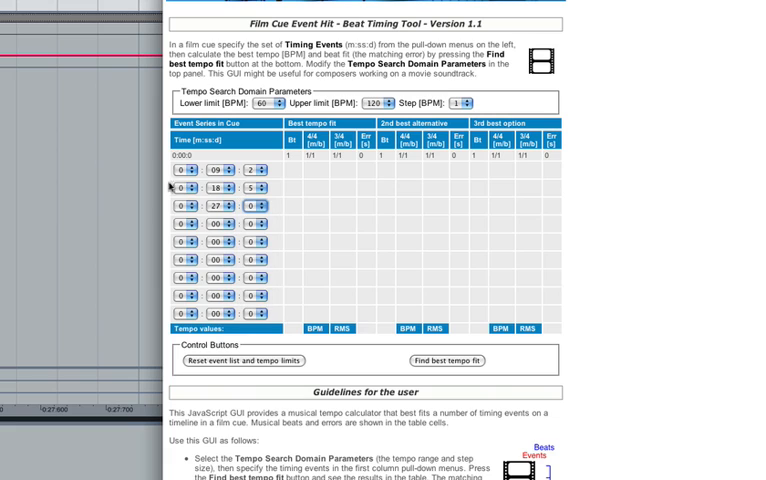
pyautogui.click(263, 210)
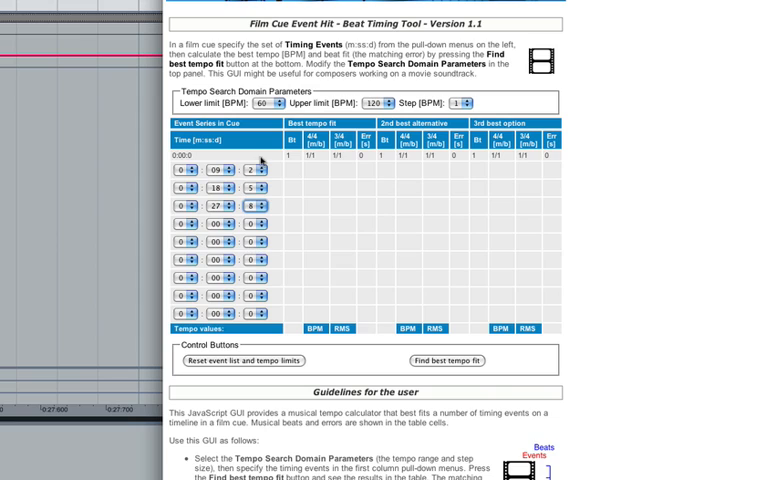
pyautogui.moveTo(263, 162)
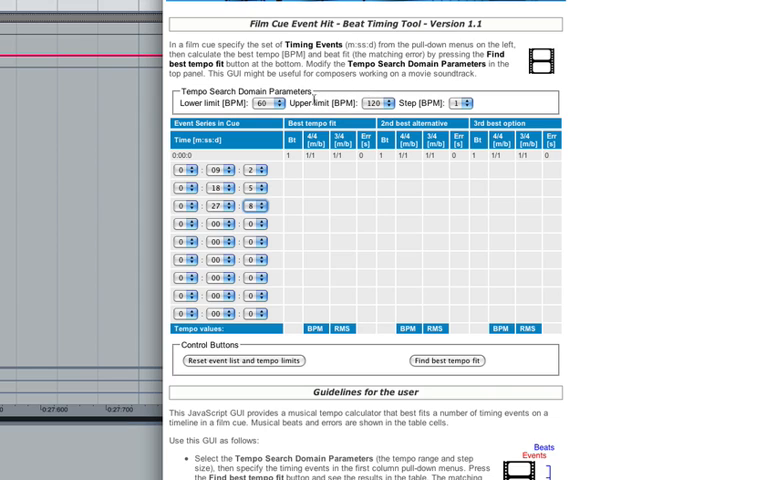
# Set the tempo search lower limit to 120 BPM and upper limit to 144 BPM
pyautogui.click(378, 102)
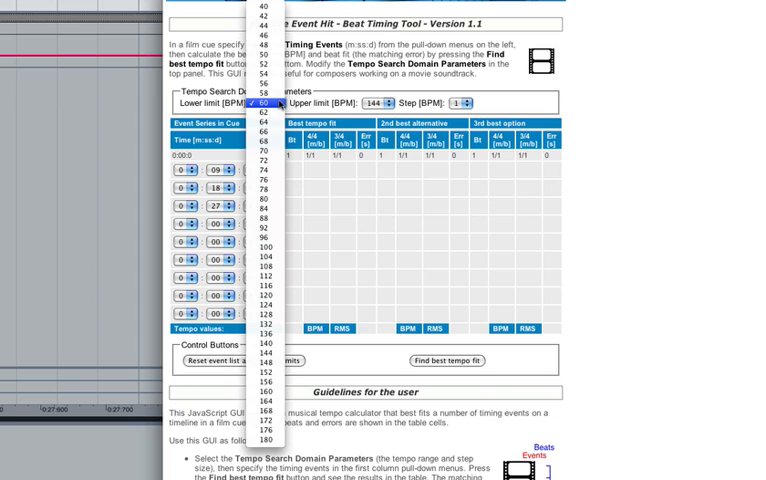
pyautogui.click(265, 276)
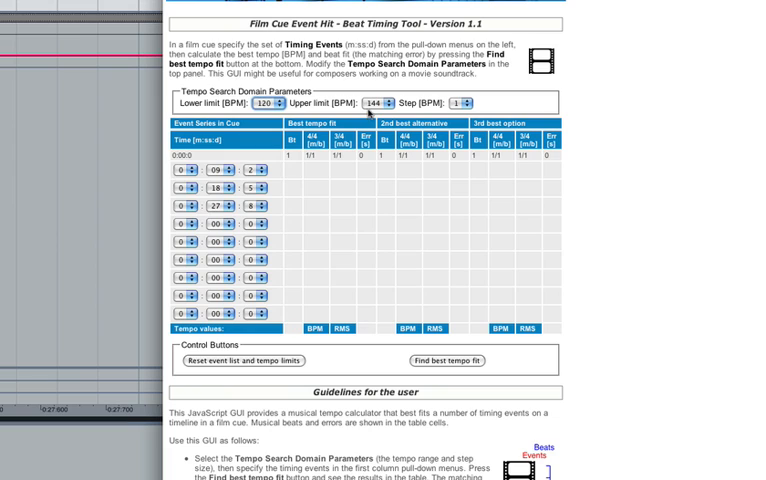
pyautogui.click(447, 361)
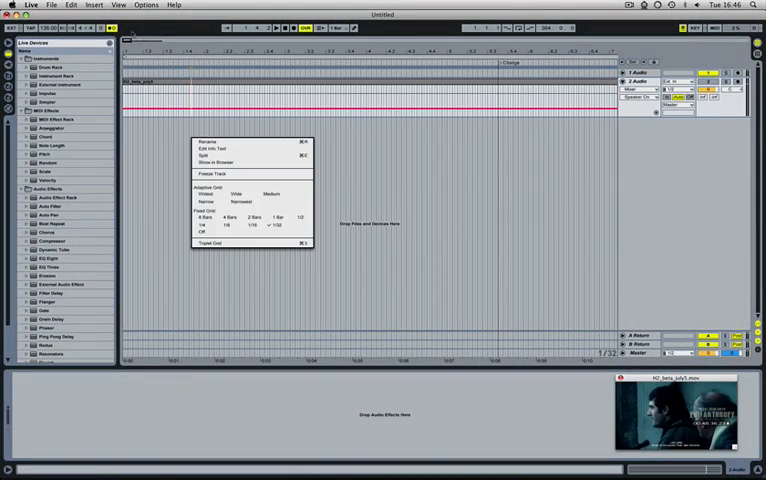
# Switch to a 1/4 fixed grid and drag the first Change locator onto bar 6
pyautogui.click(208, 90)
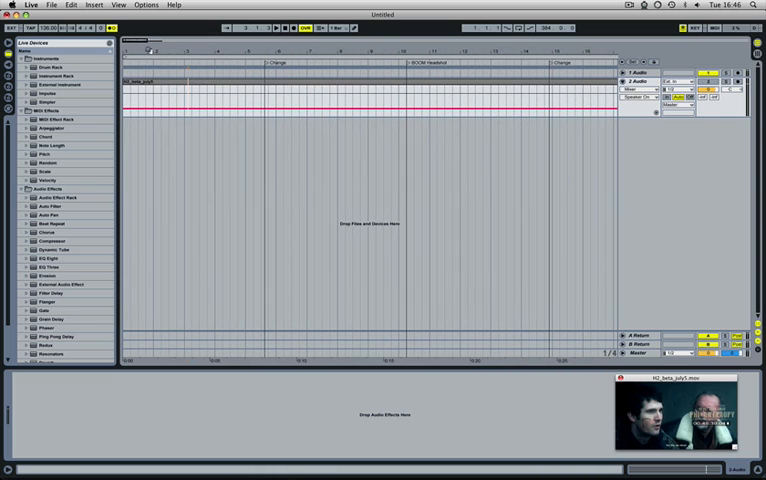
pyautogui.click(178, 100)
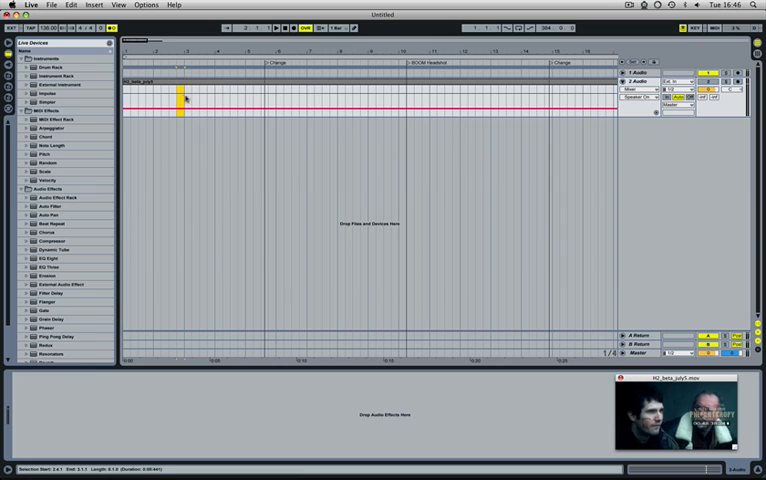
pyautogui.moveTo(180, 100); pyautogui.dragTo(300, 113)
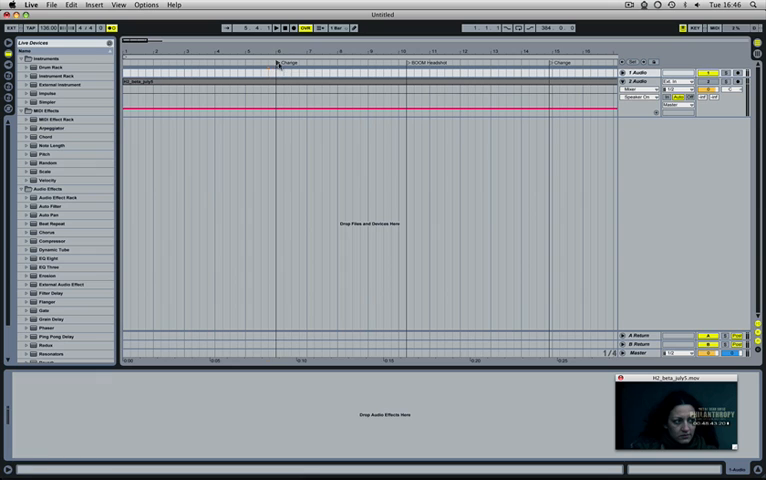
pyautogui.click(271, 103)
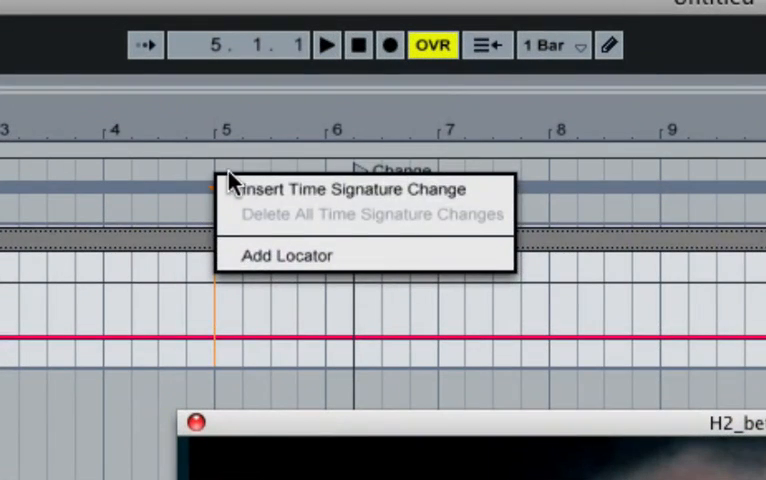
# Insert a 5/4 time signature change at bar 5
pyautogui.click(359, 189)
pyautogui.write('5/4')
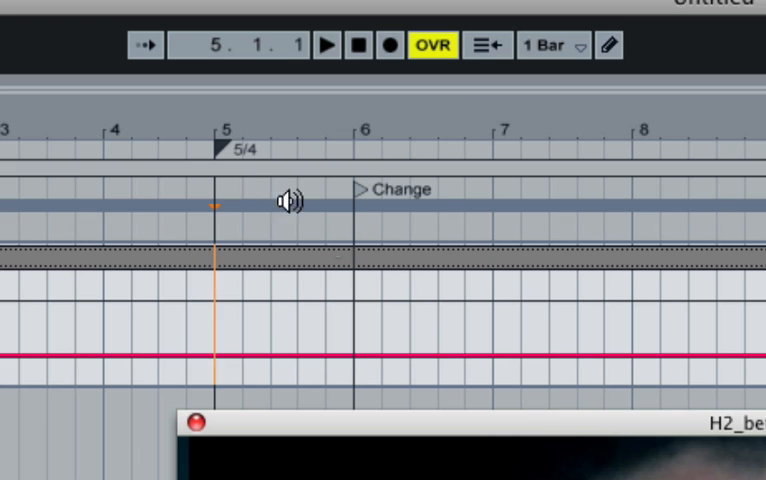
pyautogui.moveTo(360, 152)
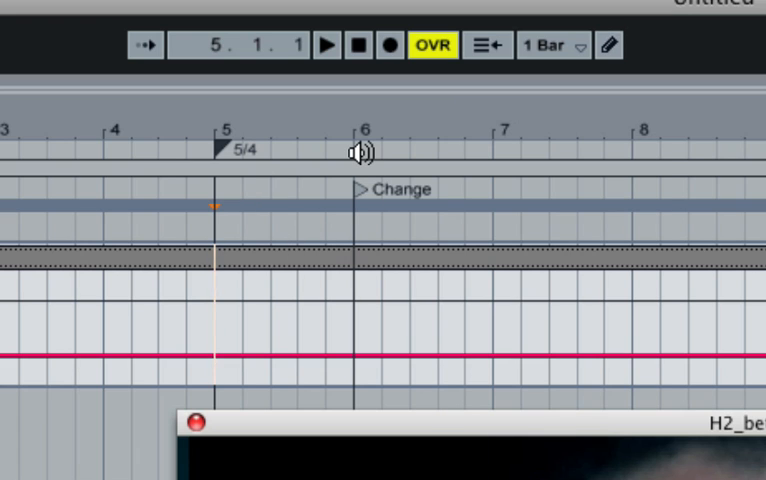